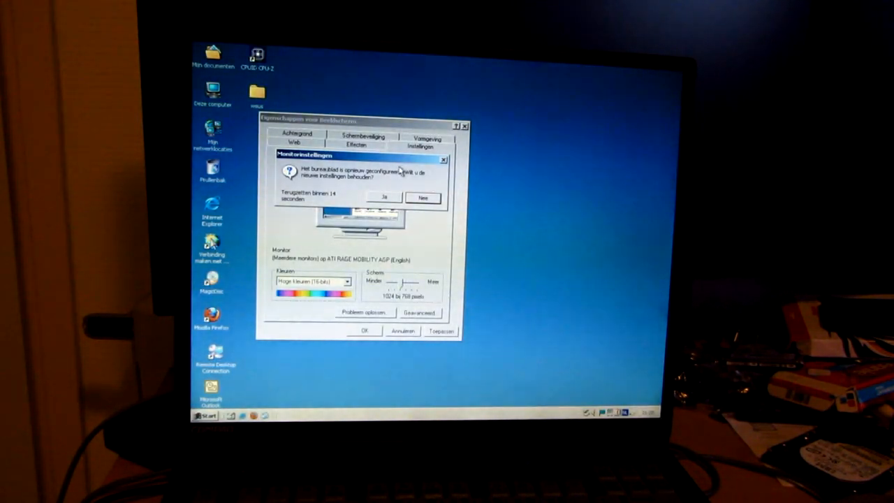
Step: Keep the new 1024×768 16-bit display settings and dismiss the cpuz.exe entry-point error
click(384, 196)
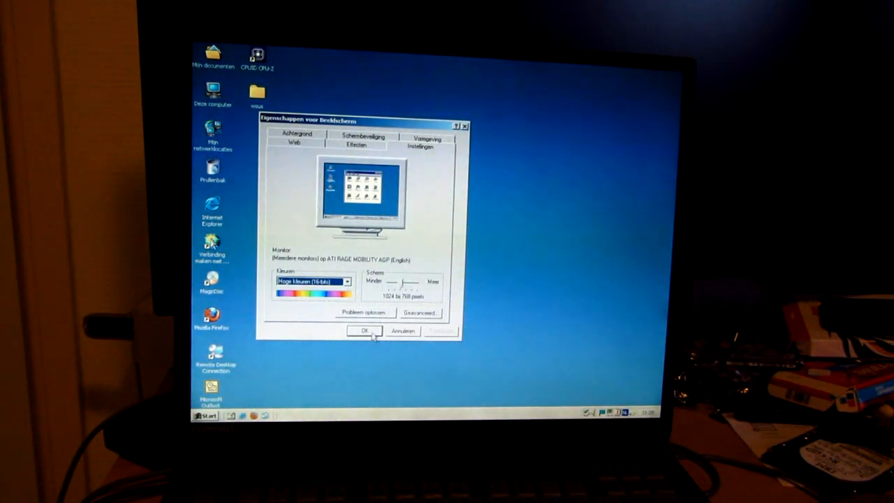
click(363, 330)
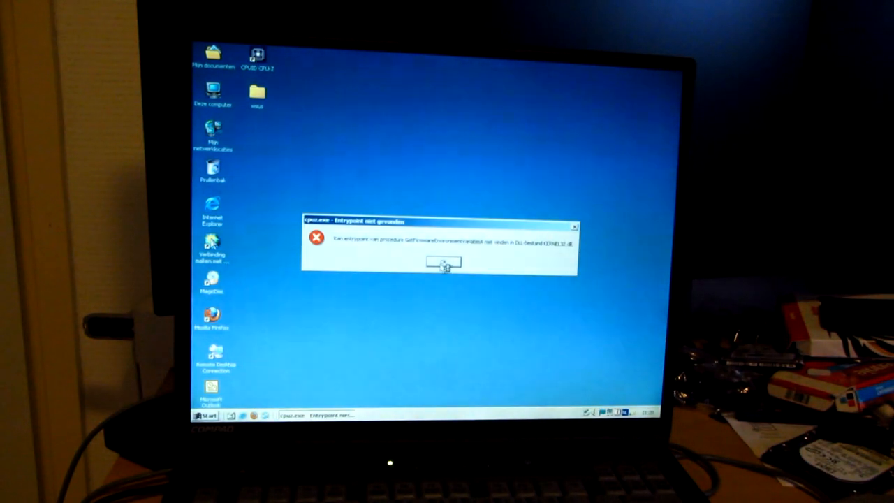
click(443, 264)
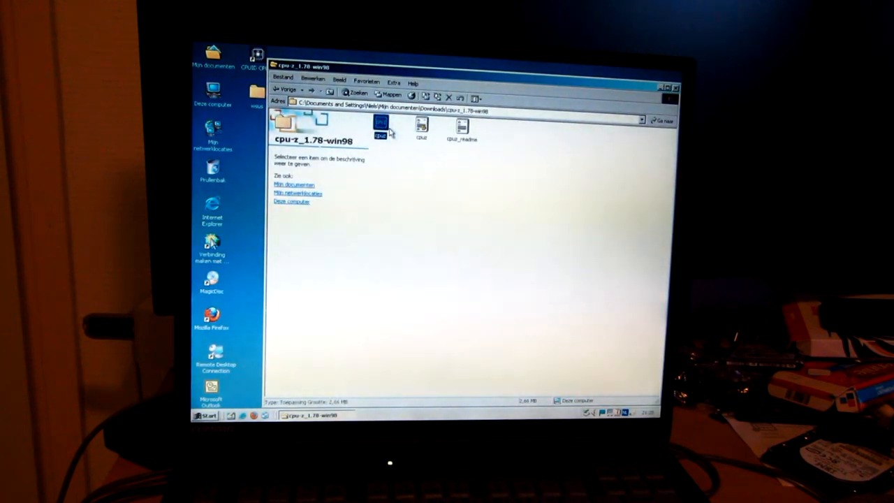
Step: Run the Win98 CPU-Z build showing the Pentium III E 1000 MHz, mainboard and 256 MB SDRAM details
double_click(380, 126)
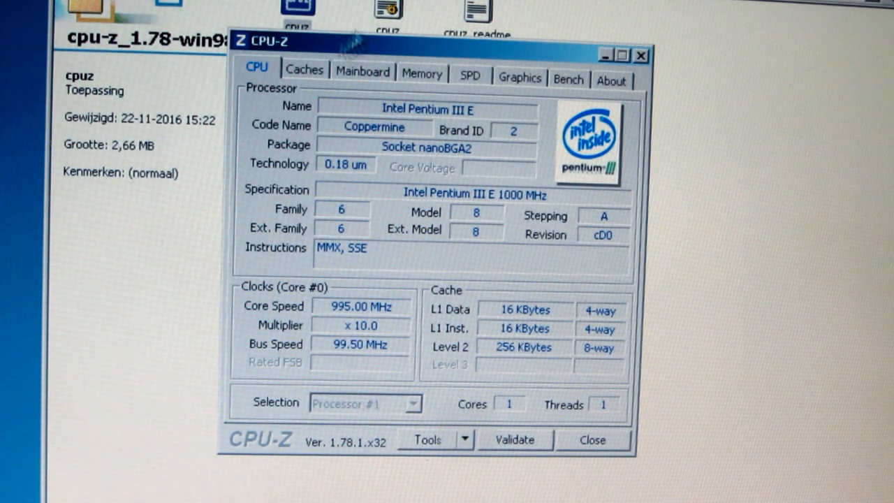
click(362, 70)
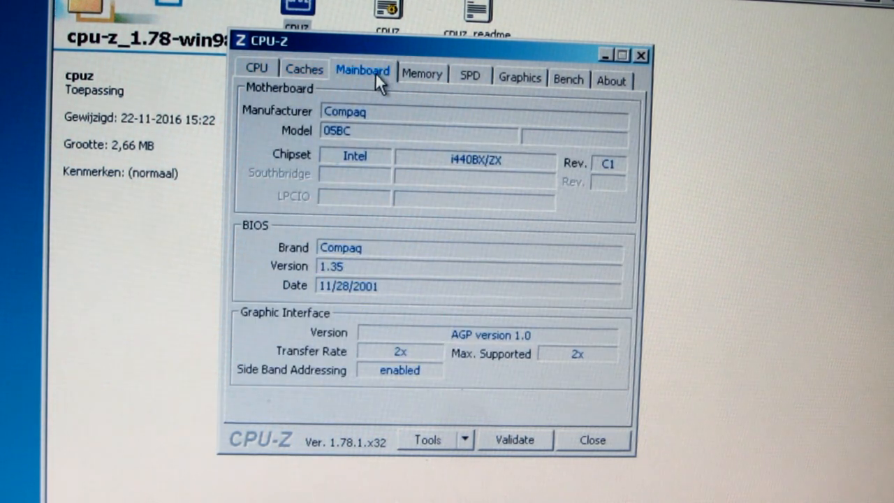
mouse_move(415, 84)
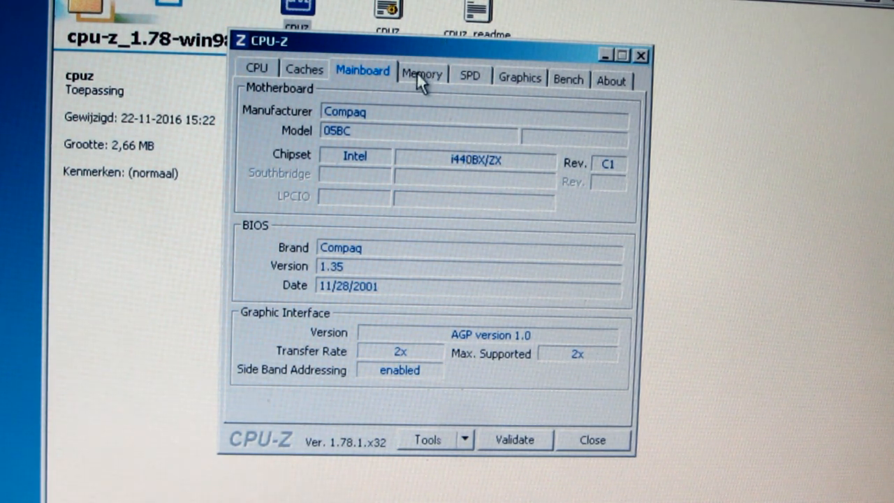
click(422, 72)
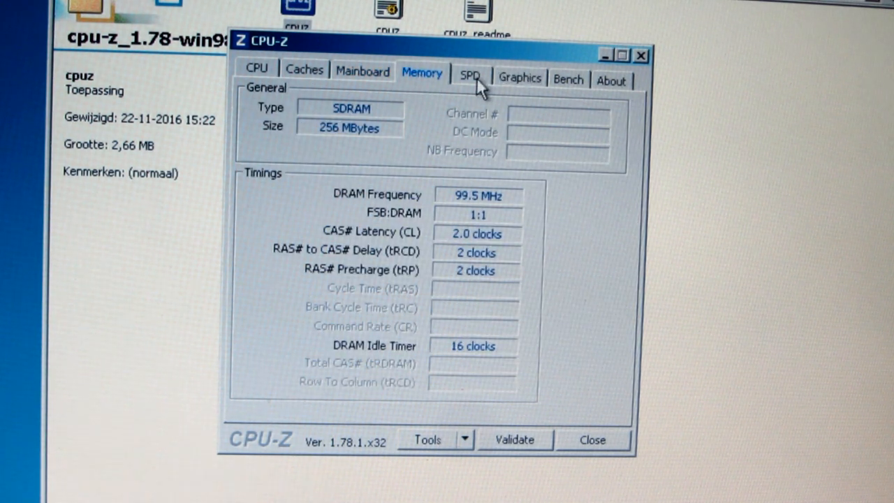
Step: Show the SPD details for the Slot #1 module and the graphics adapter information
click(469, 75)
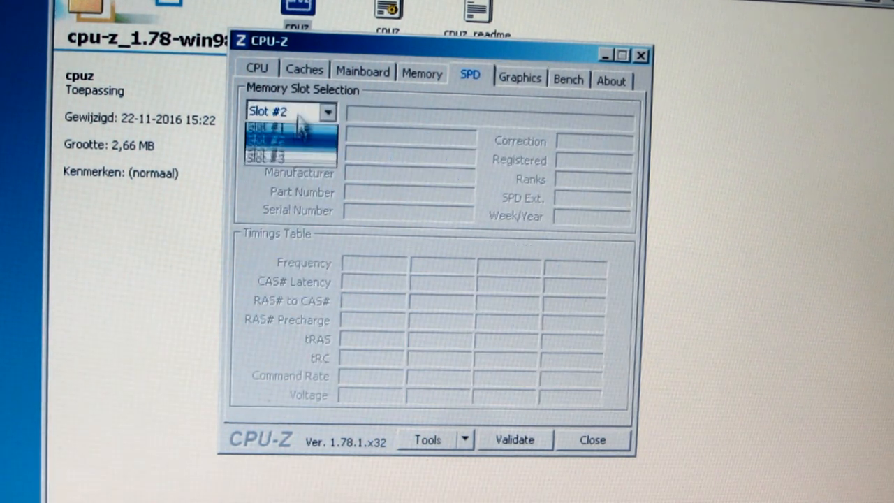
click(273, 127)
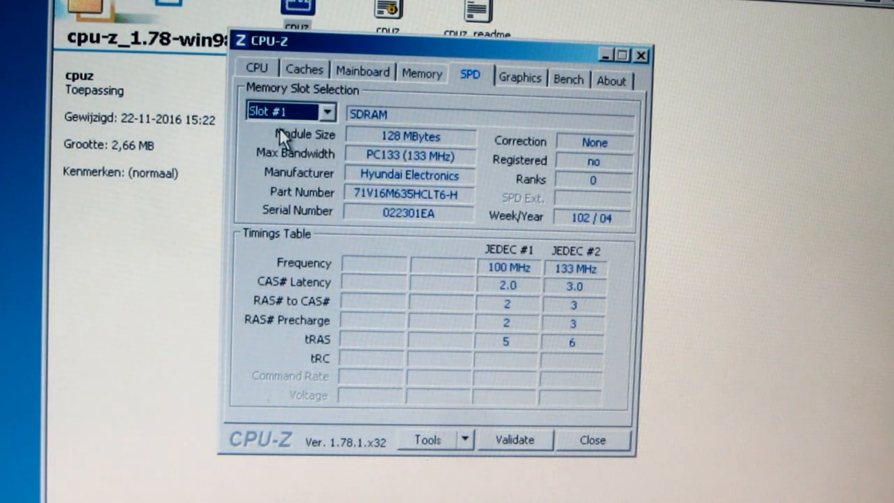
mouse_move(524, 97)
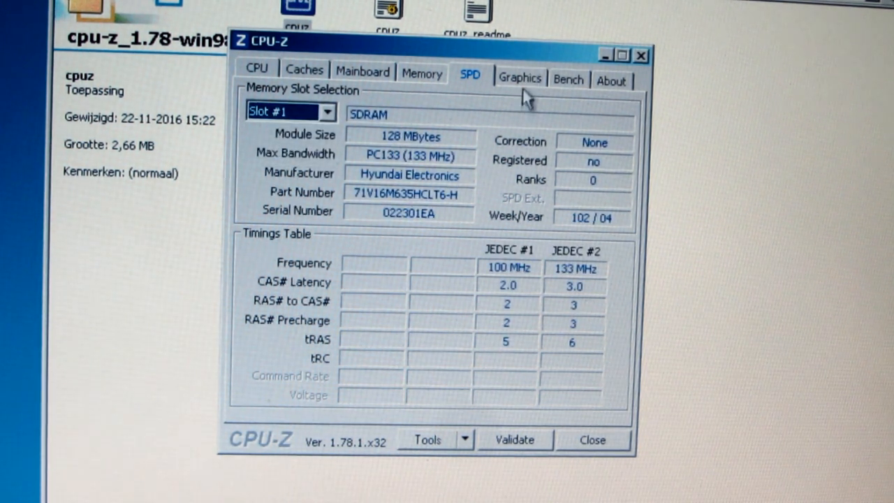
click(568, 79)
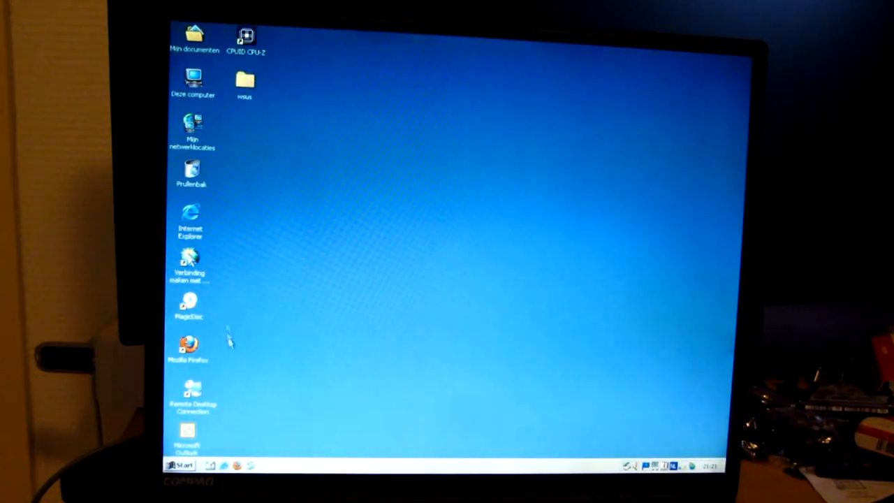
Step: Run CPU-Z from Mijn documenten > Downloads, reporting a Pentium III E 700 MHz Coppermine
double_click(194, 39)
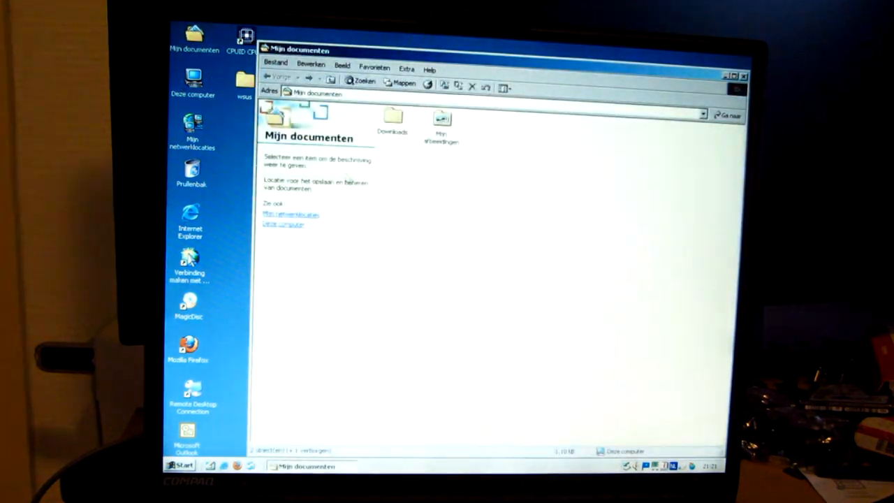
double_click(392, 117)
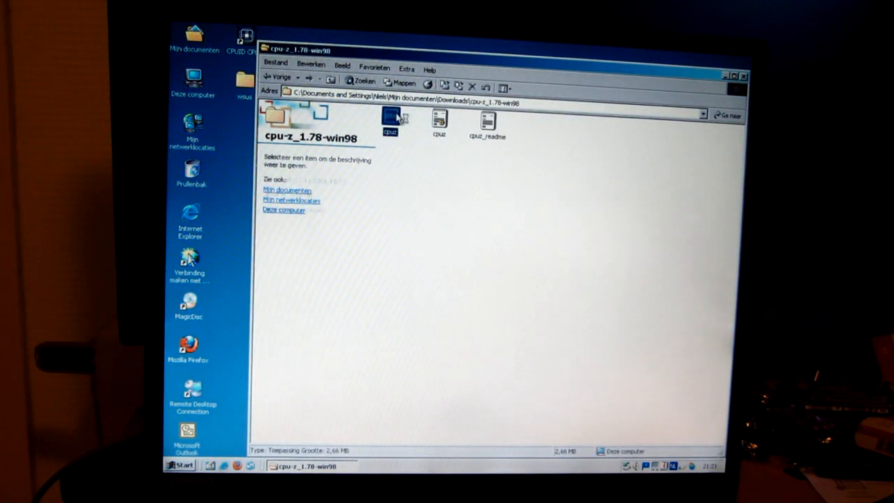
double_click(391, 118)
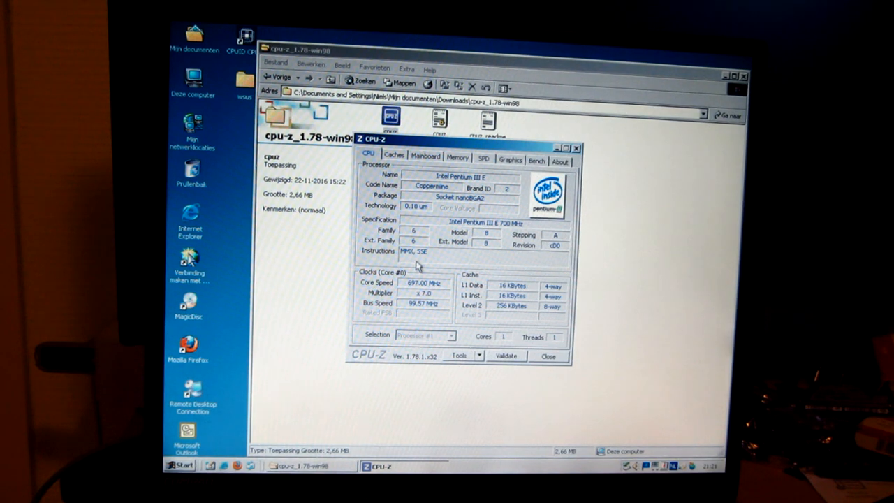
mouse_move(440, 292)
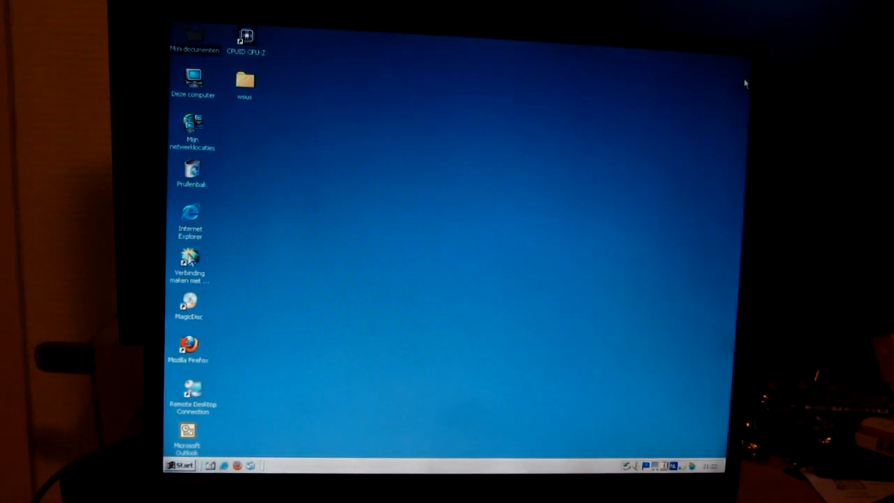
Step: Create a blank Word 2000 document, decline Office registration and close Word again
click(180, 466)
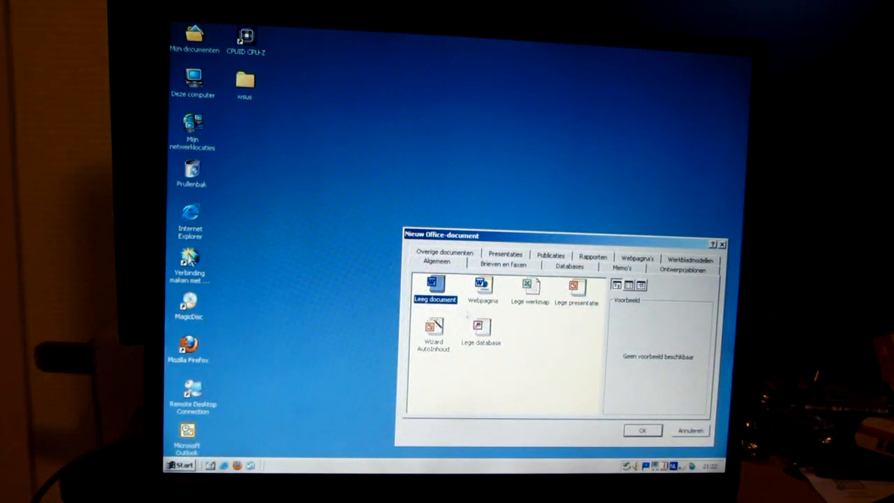
click(641, 430)
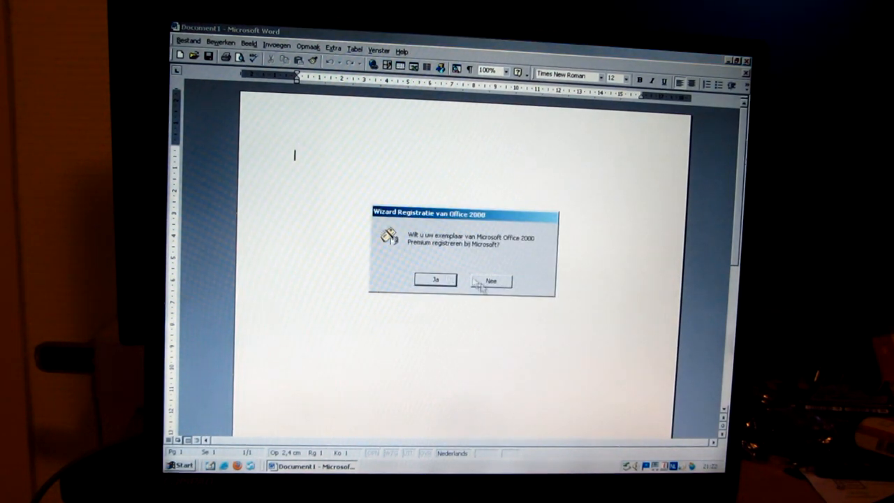
click(490, 279)
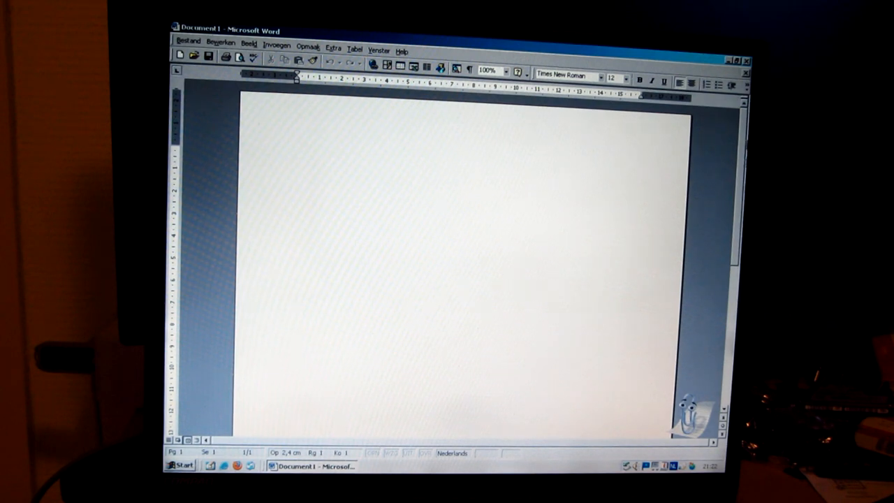
click(735, 60)
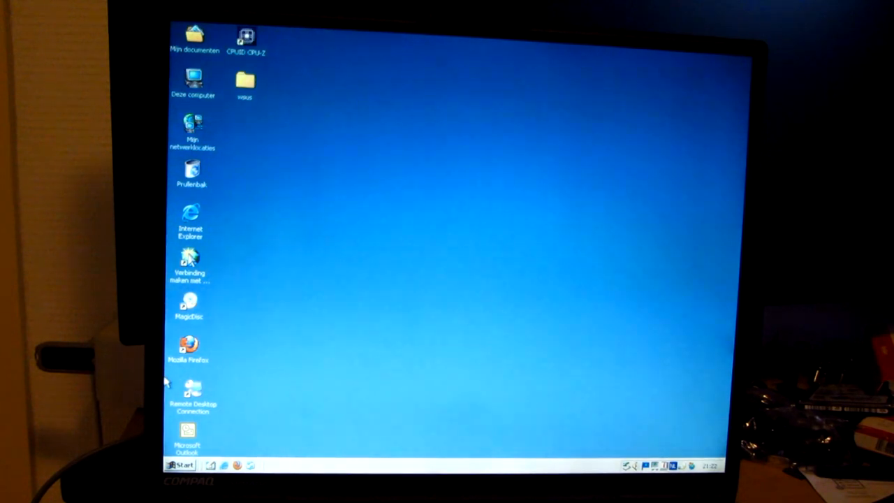
double_click(189, 262)
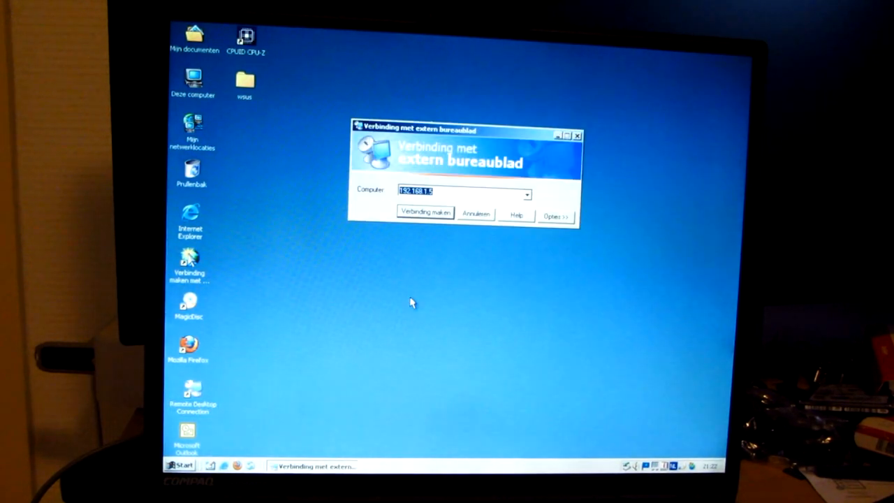
click(424, 213)
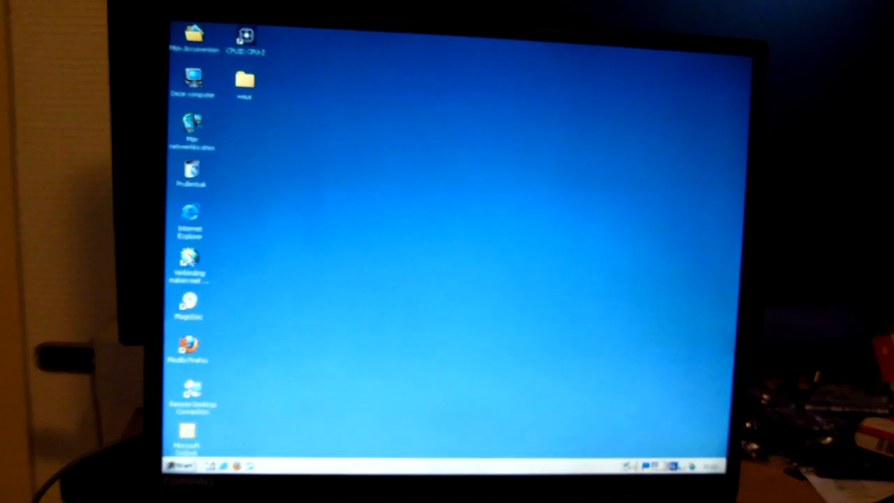
Step: Launch Mozilla Firefox from Start > Programma's onto its start page
click(178, 464)
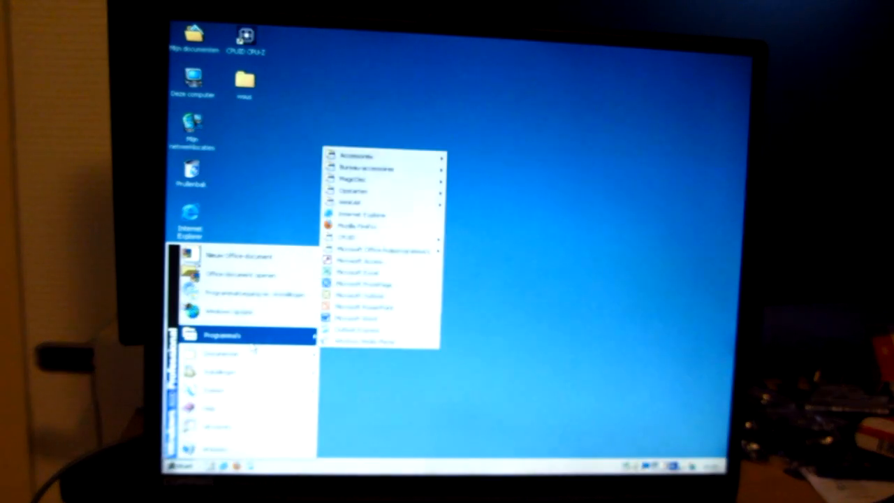
mouse_move(361, 215)
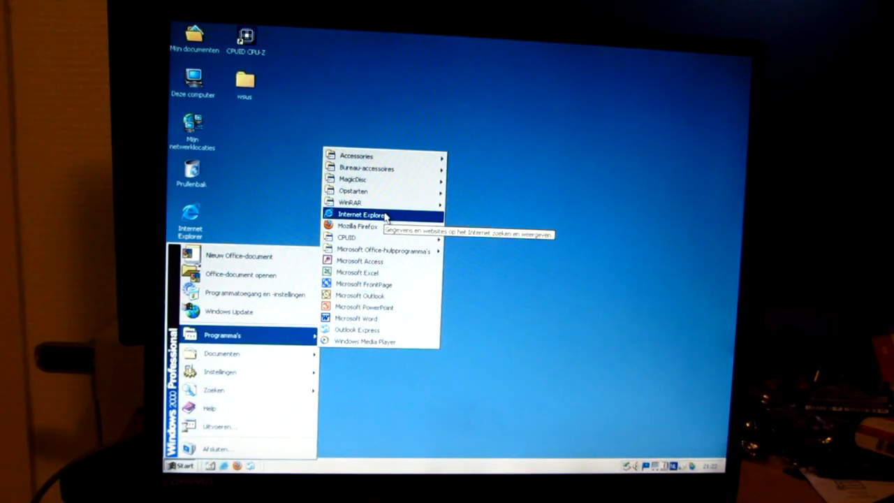
click(362, 213)
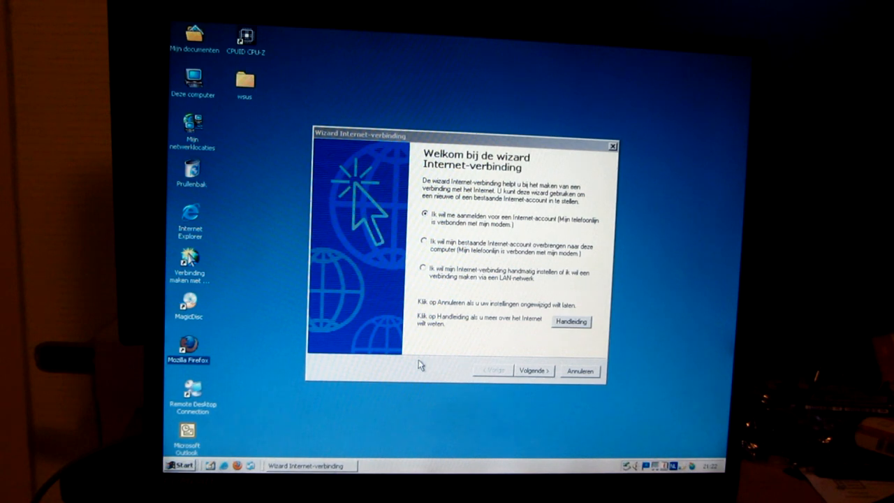
mouse_move(405, 383)
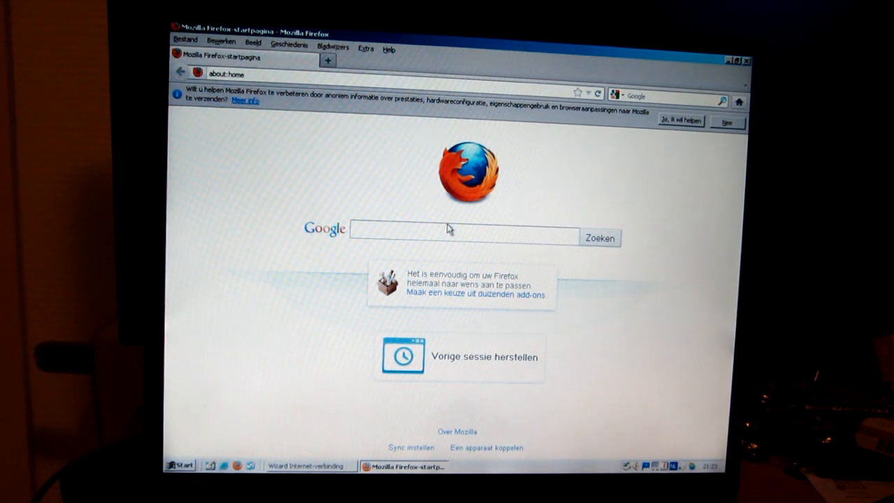
Step: Close Firefox, leaving the Internet connection wizard running
click(461, 238)
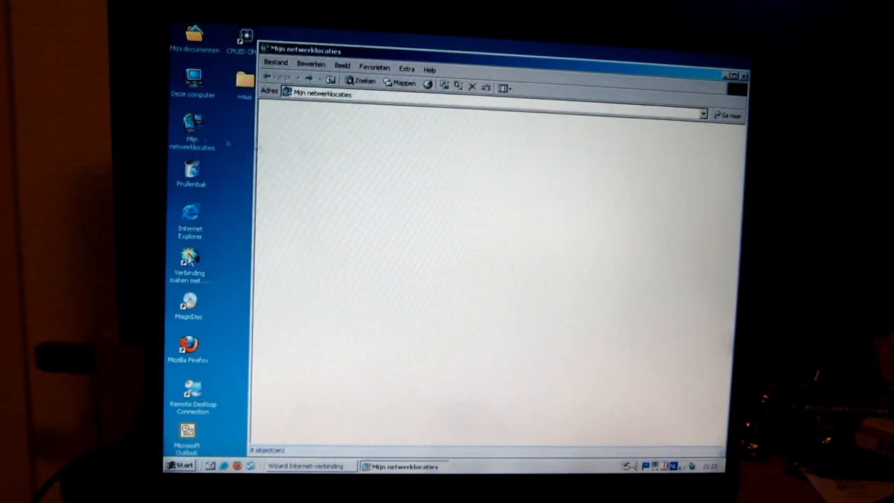
Step: Browse the Data share on LFS03 into its Win folder, then cancel the Internet connection wizard
click(546, 126)
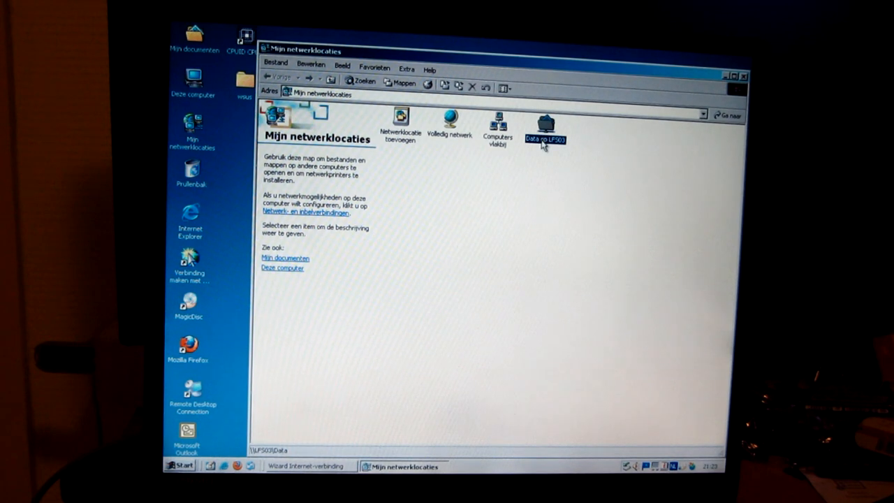
double_click(547, 123)
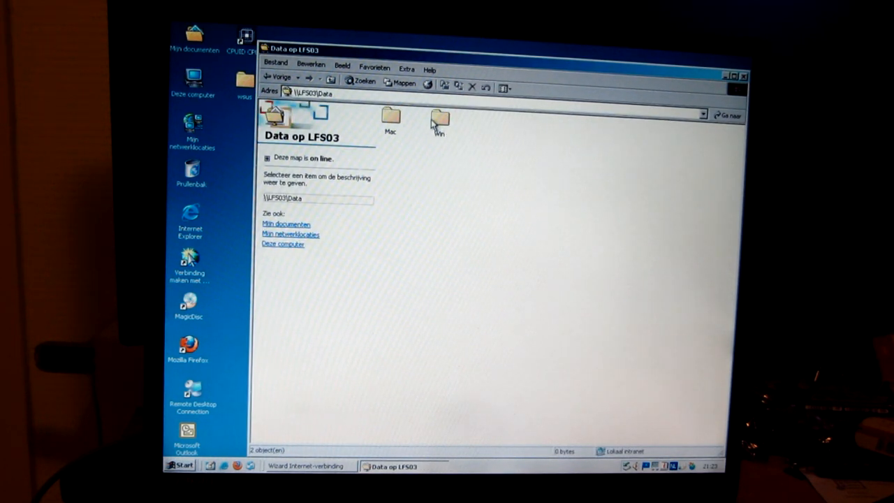
click(439, 119)
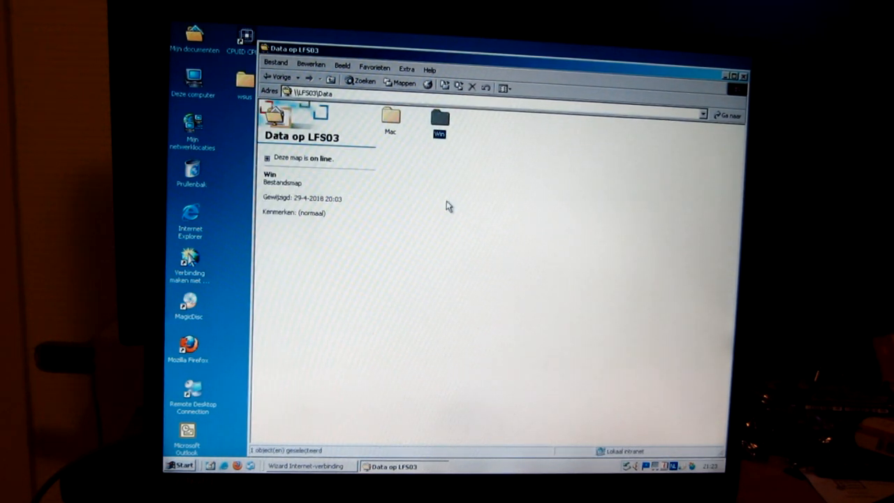
double_click(440, 119)
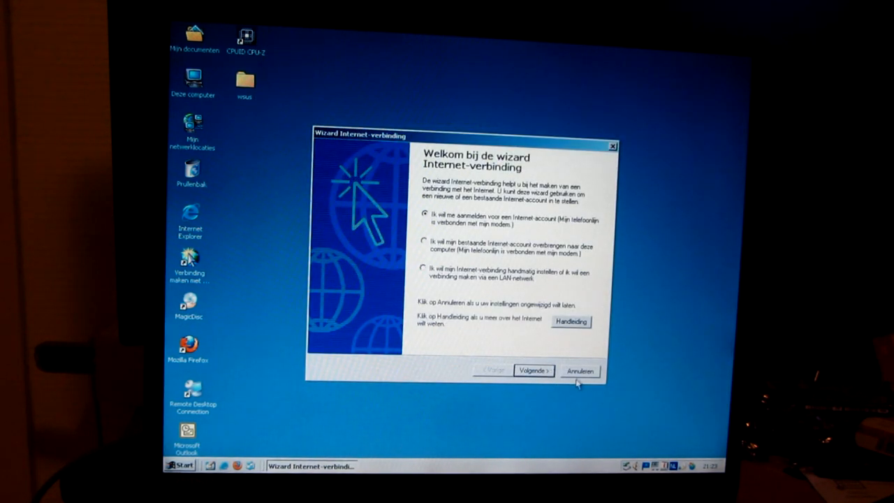
click(580, 370)
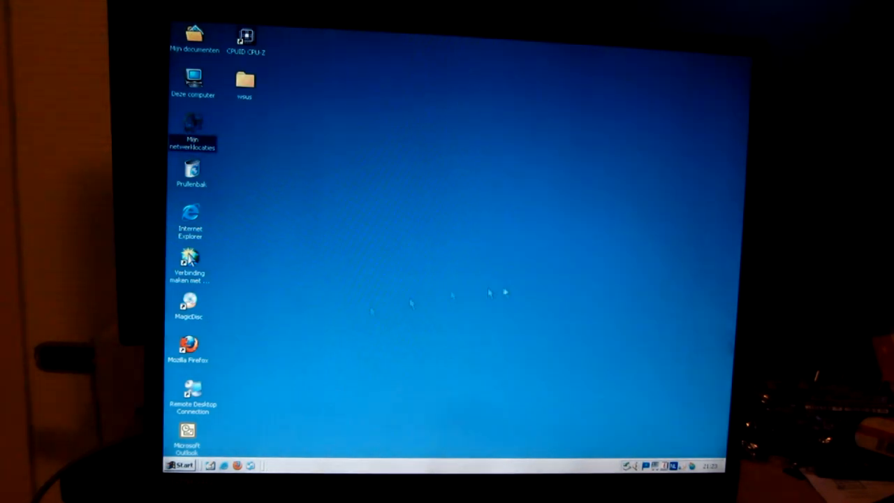